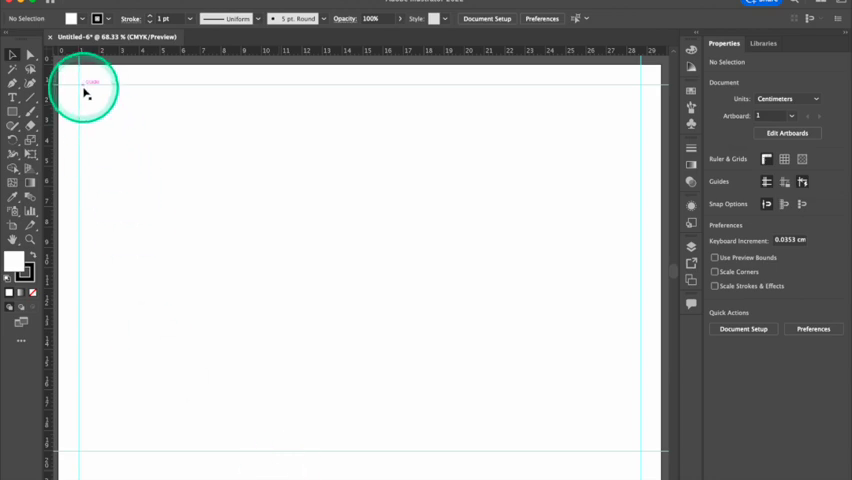
mouse_move(627, 387)
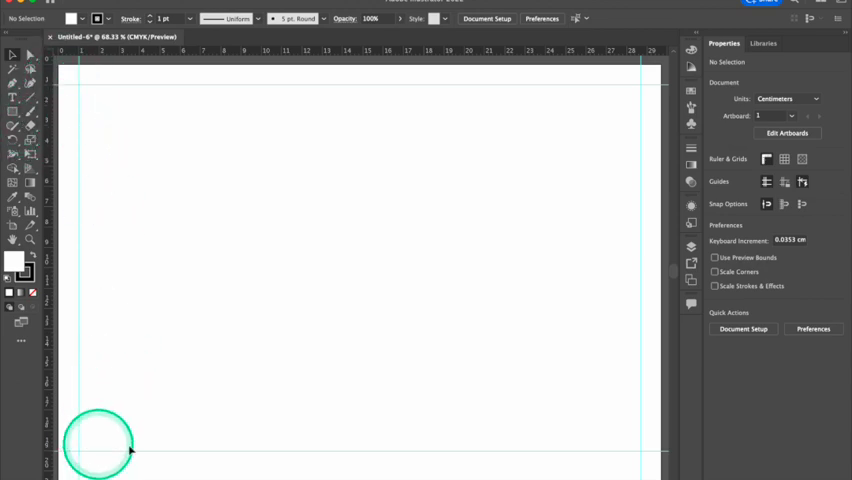
Draw a frame rectangle about 27.7 by 18 cm spanning the margin guides.
drag(98, 443, 420, 172)
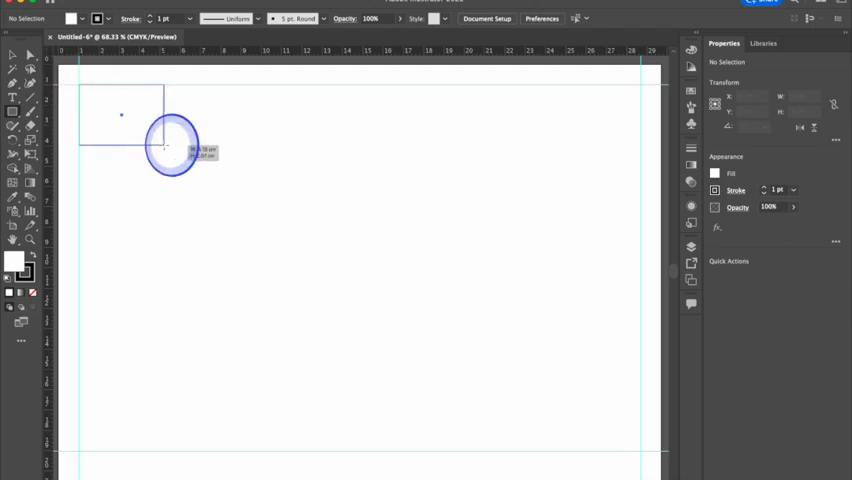
drag(165, 145, 640, 445)
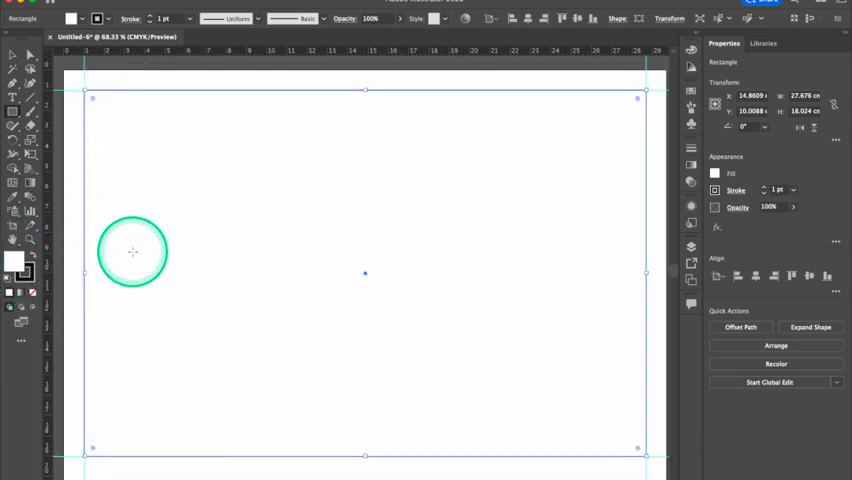
drag(133, 252, 266, 267)
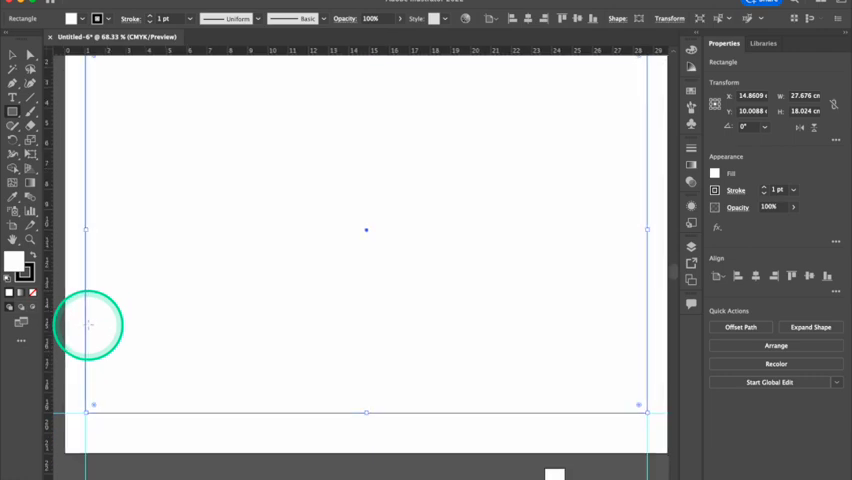
mouse_move(133, 335)
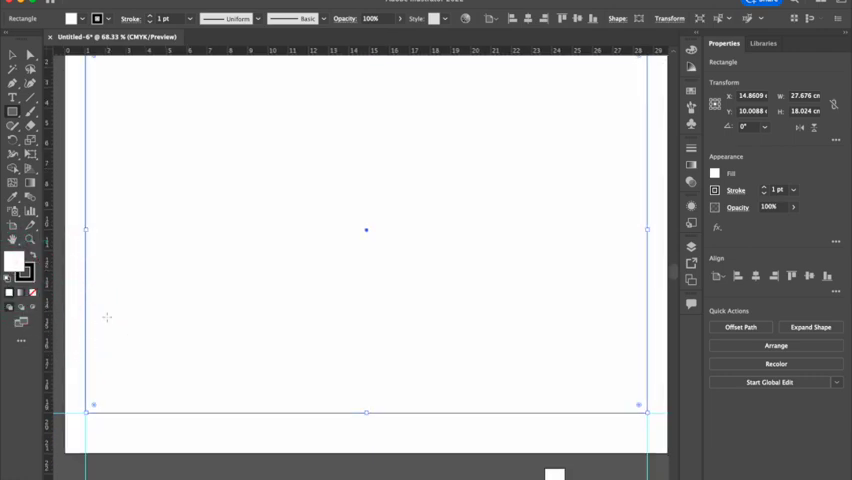
mouse_move(14, 56)
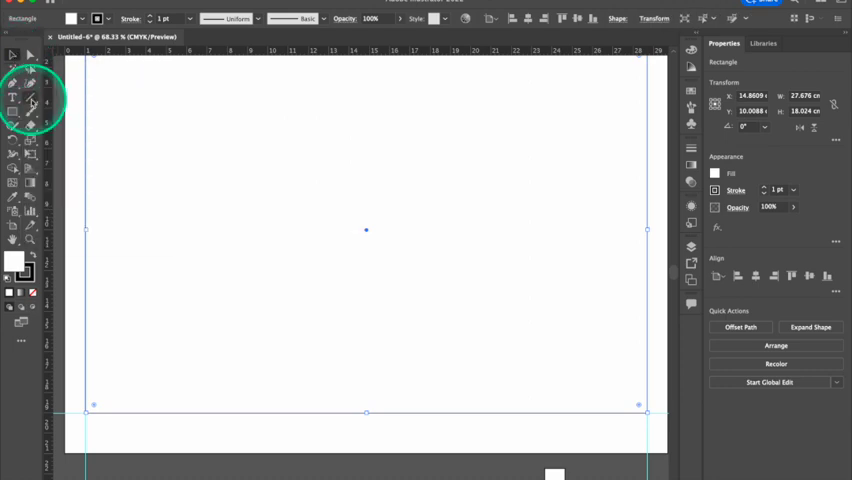
mouse_move(13, 98)
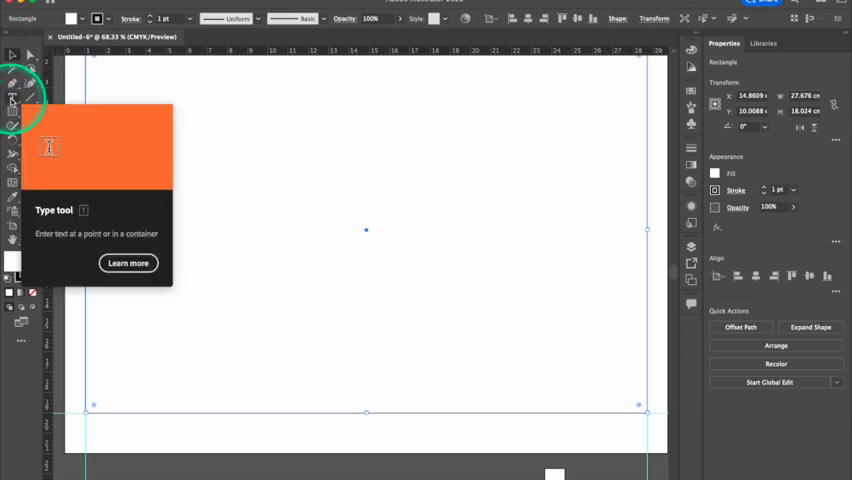
text(Hello)
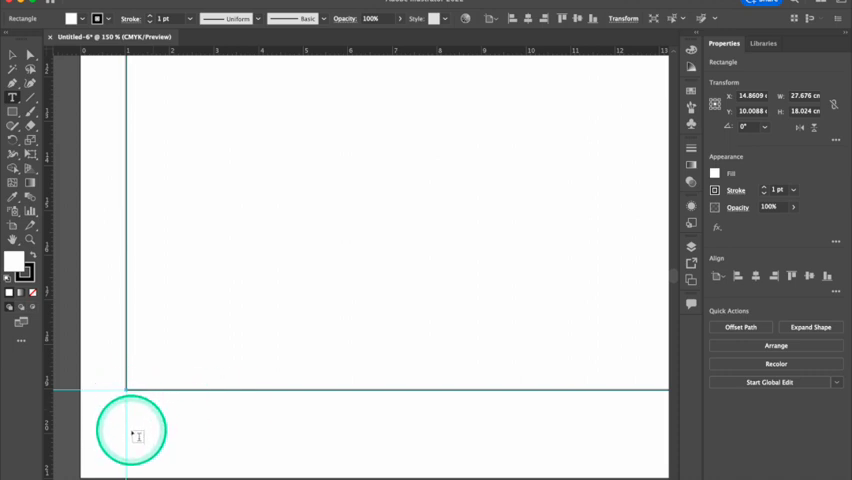
mouse_move(137, 412)
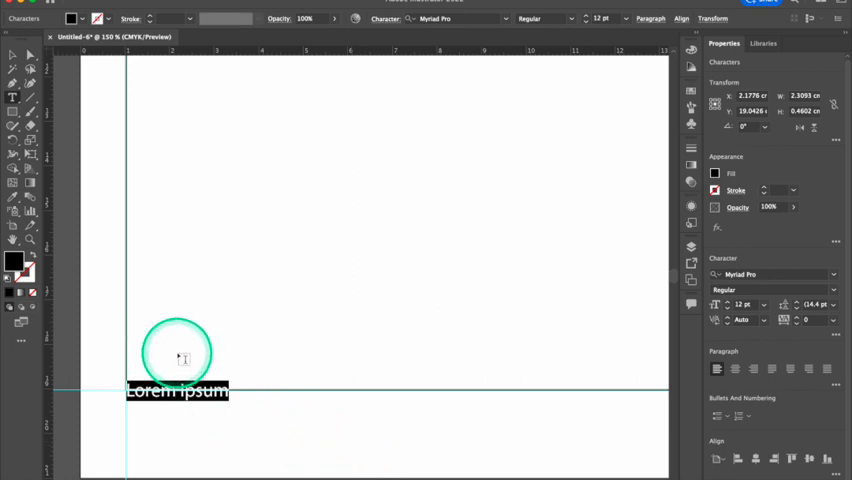
text(Christri)
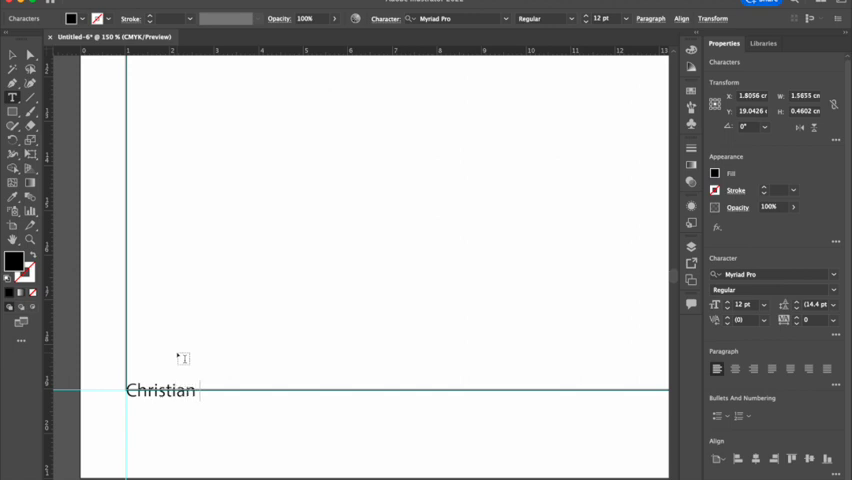
text(Deleon)
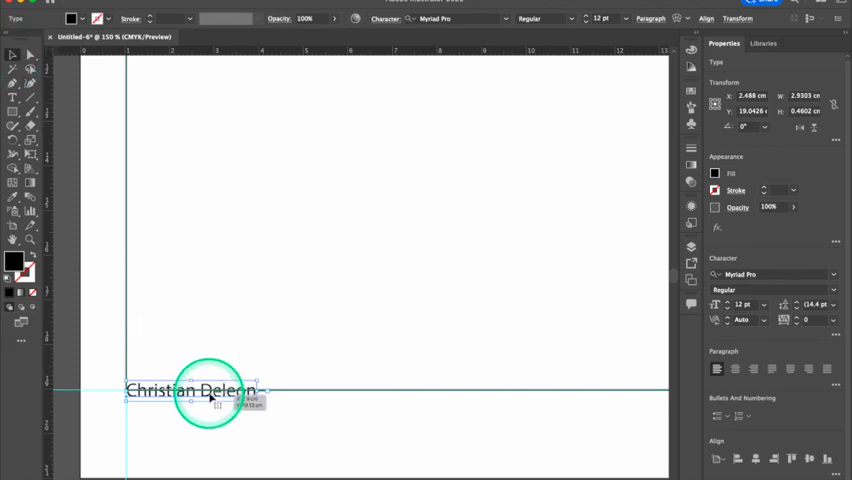
Drag the name label just under the frame's bottom edge, flush with the left guide.
drag(200, 390, 210, 407)
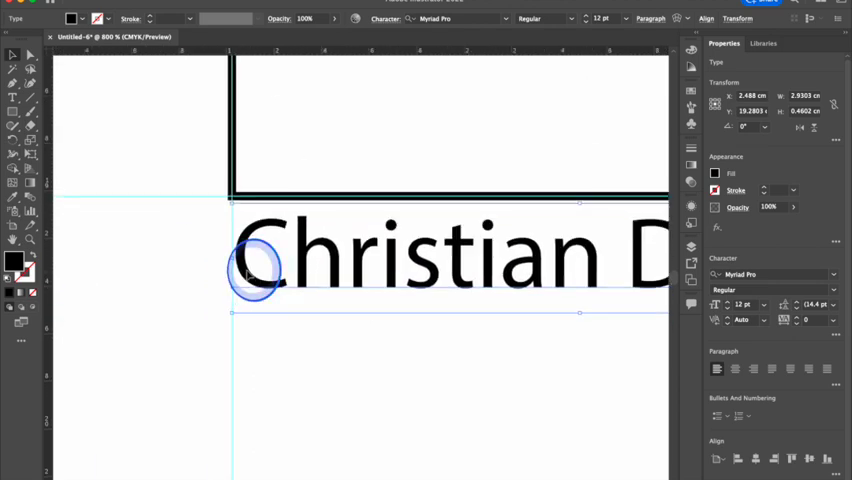
drag(250, 270, 275, 330)
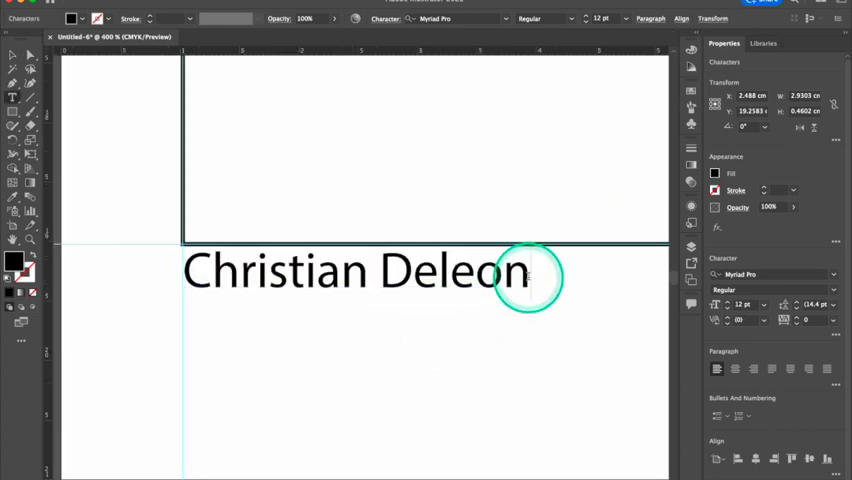
Add a MYP DESIGN 8-1 class line and retype the name DELEON in capitals.
text(M)
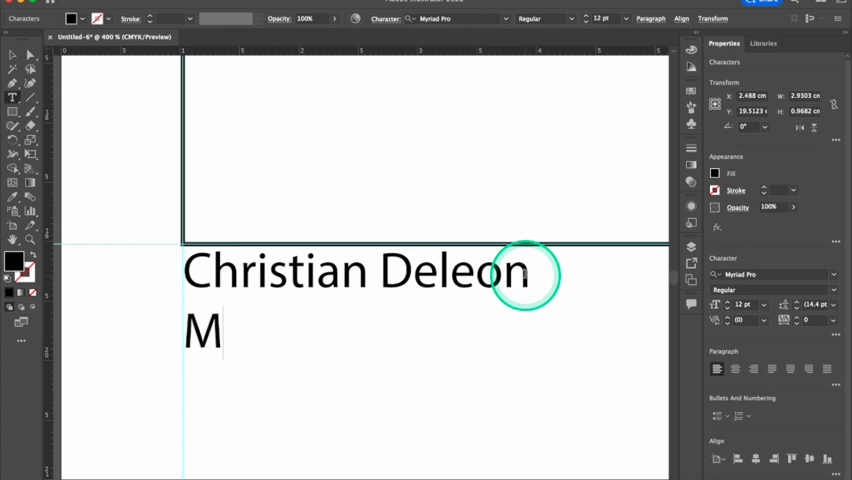
text(YP)
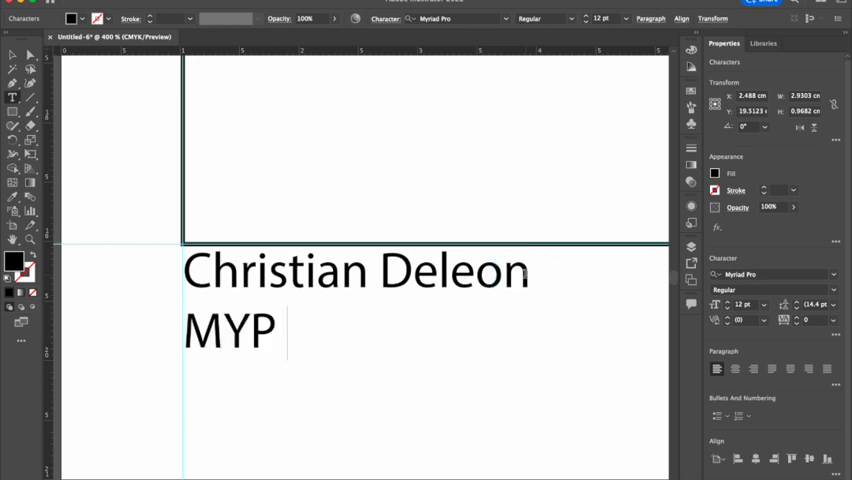
text(Design)
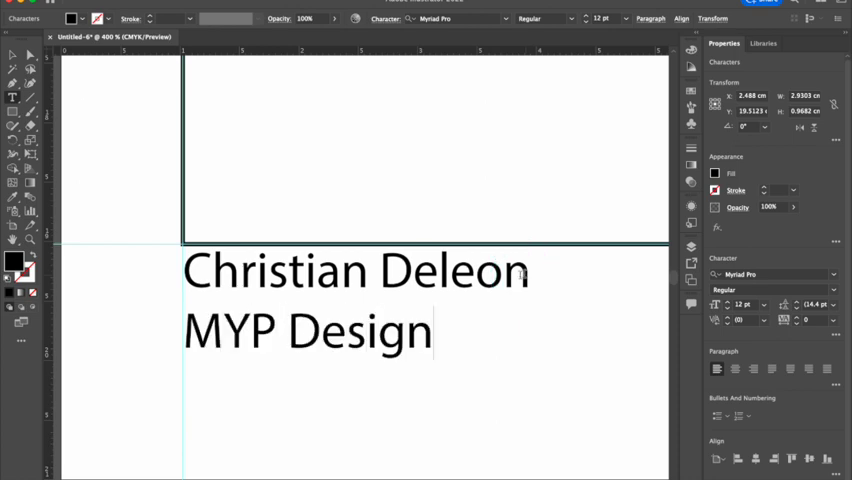
click(222, 272)
text(CHRISTIAN)
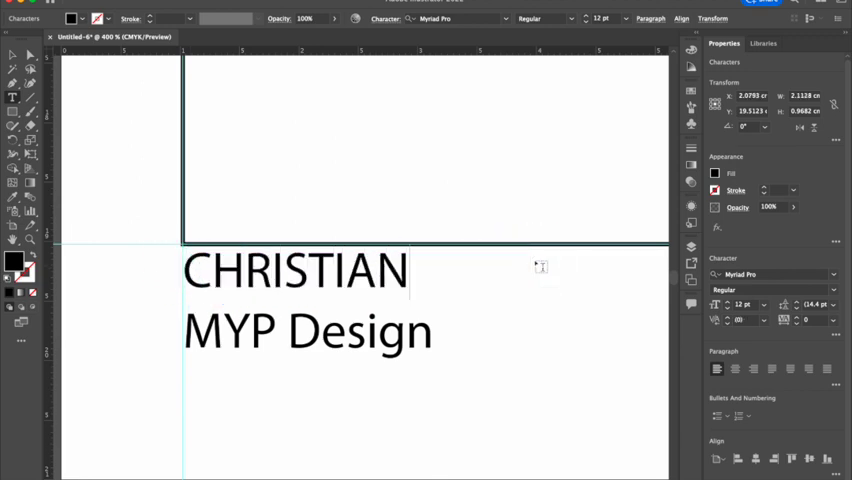
text(DELEON)
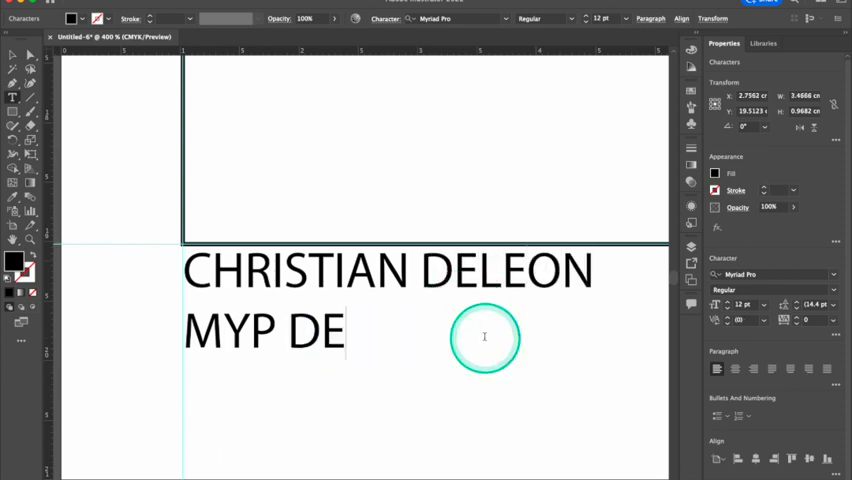
text(SIGN)
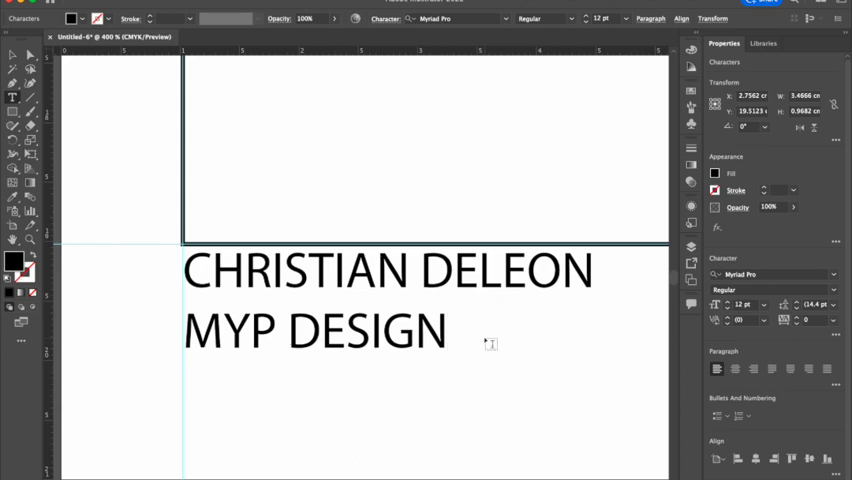
text(10-1)
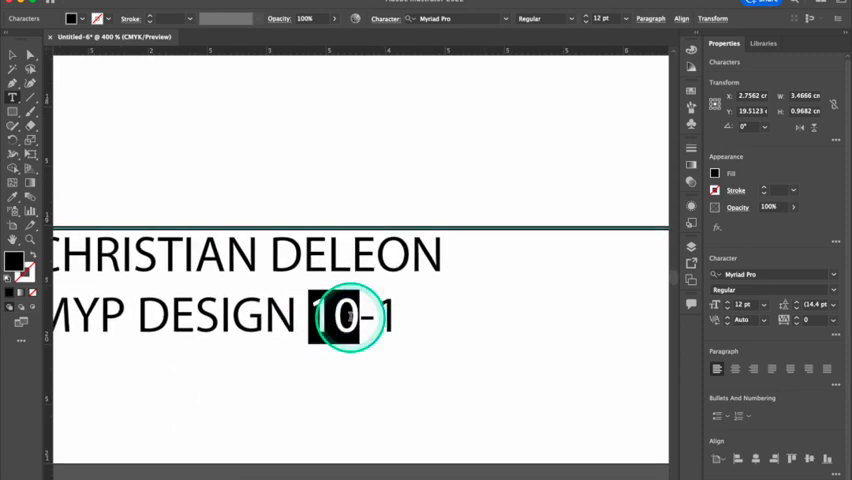
text(8)
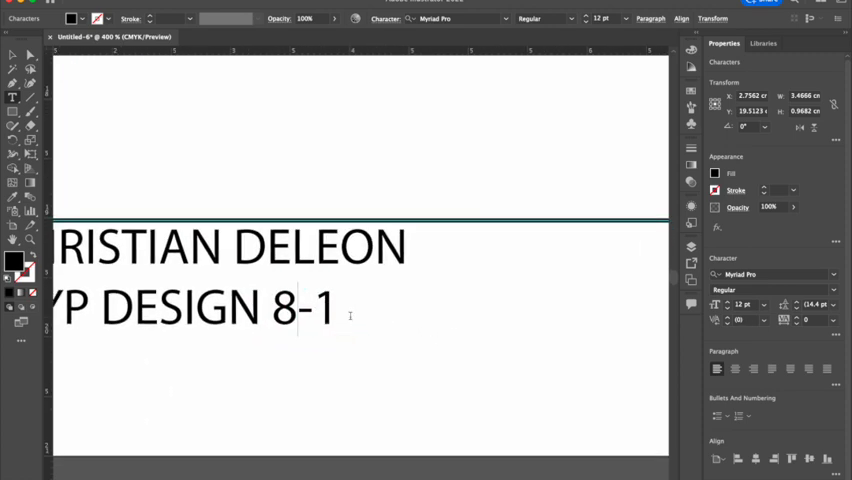
click(14, 55)
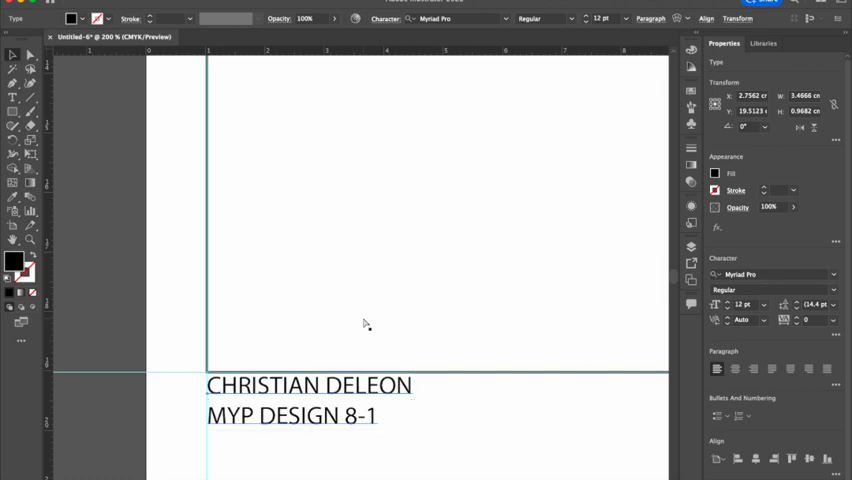
Save as MYPDESIGN_TEMPLATE.ai in a new Desktop folder MYP TEMPLATES, accepting Illustrator Options.
key(cmd+s)
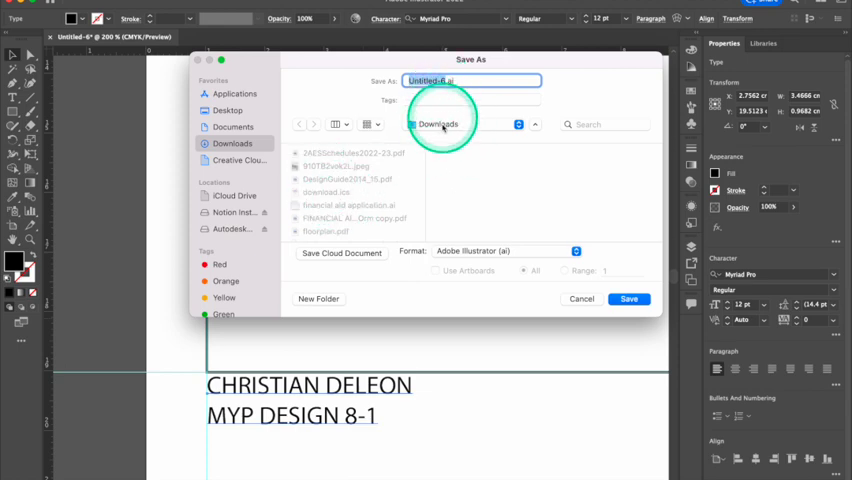
click(227, 110)
text(MYPDESIGN_TEMPLATE)
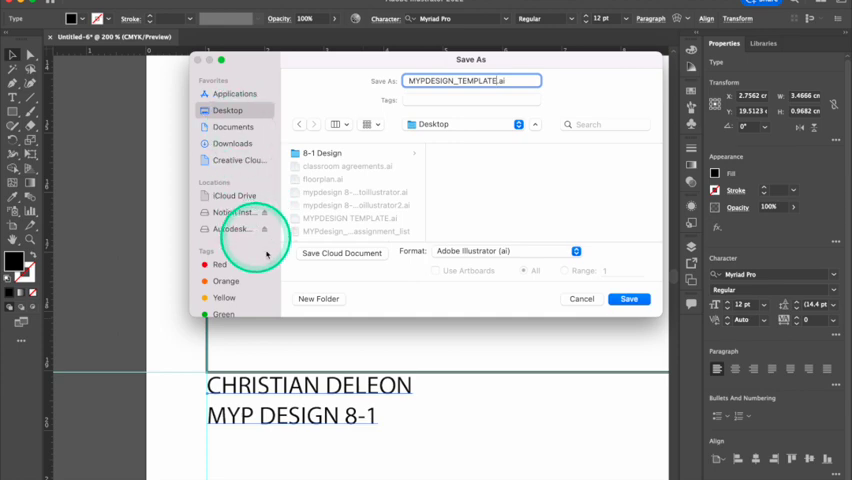
click(318, 298)
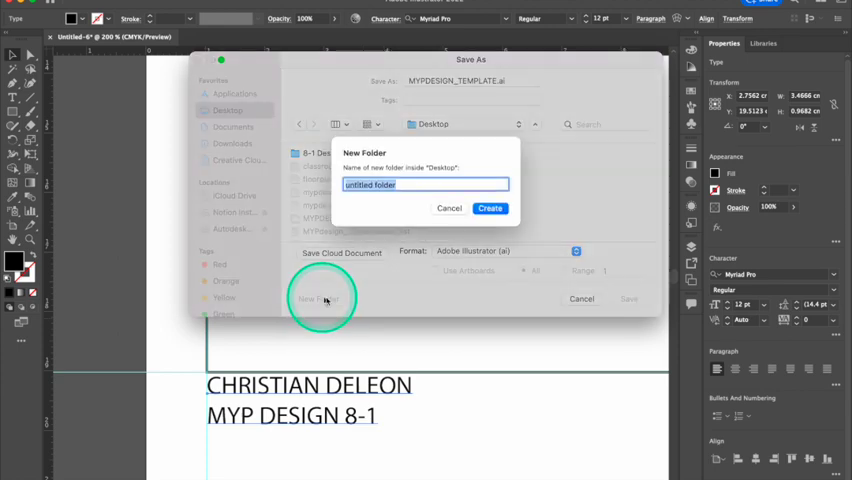
text(M)
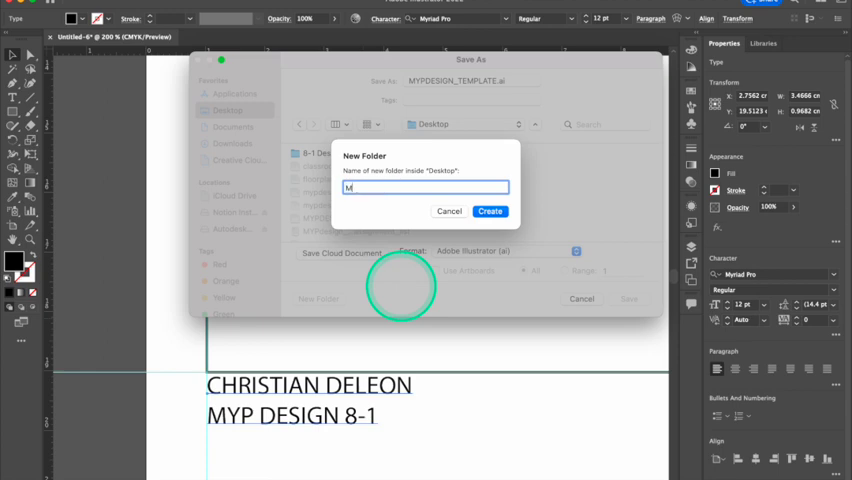
text(YP TEMP)
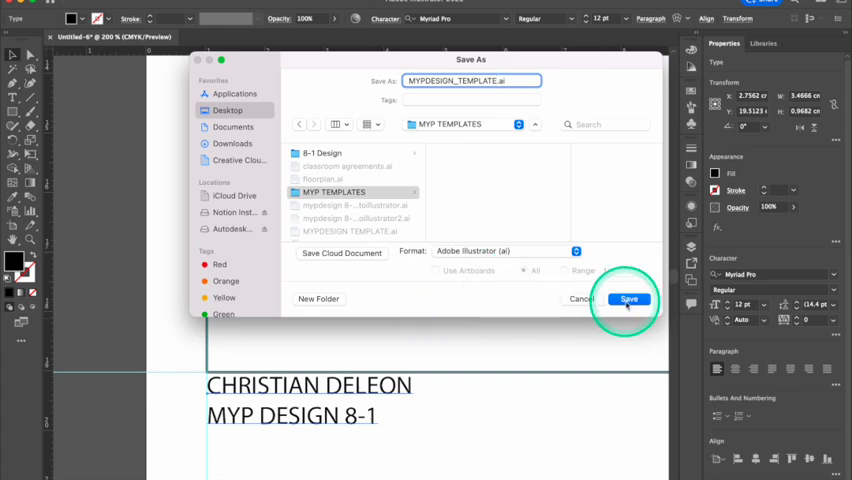
click(629, 299)
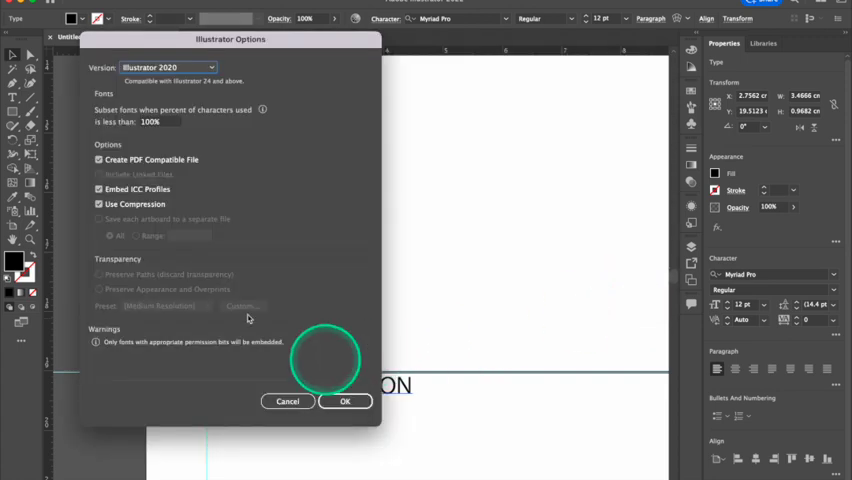
click(345, 401)
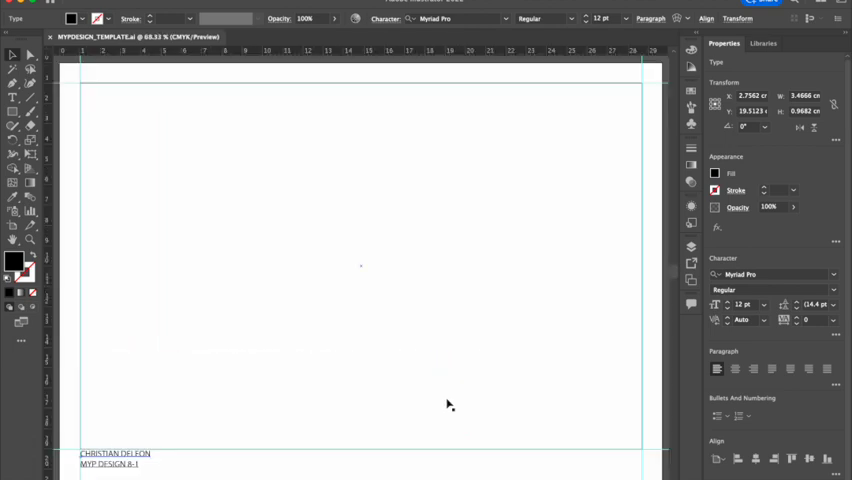
Change the two-line name and class label's font from Myriad Pro to Helvetica Neue.
click(148, 438)
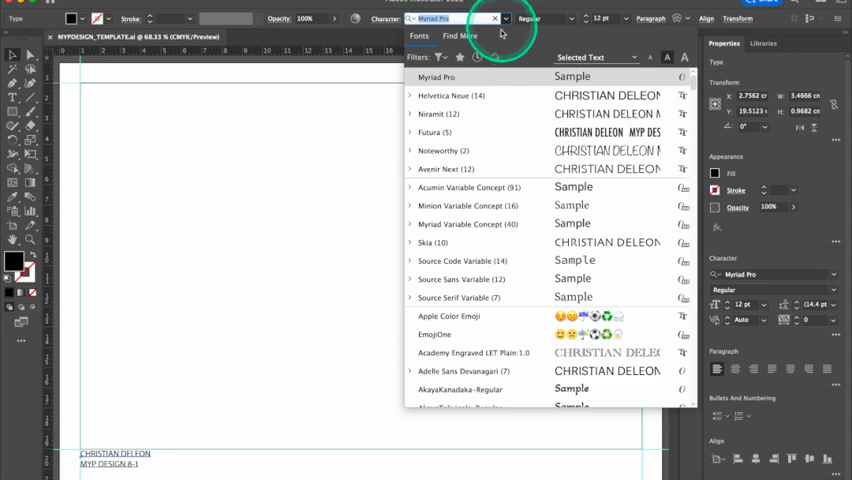
click(450, 95)
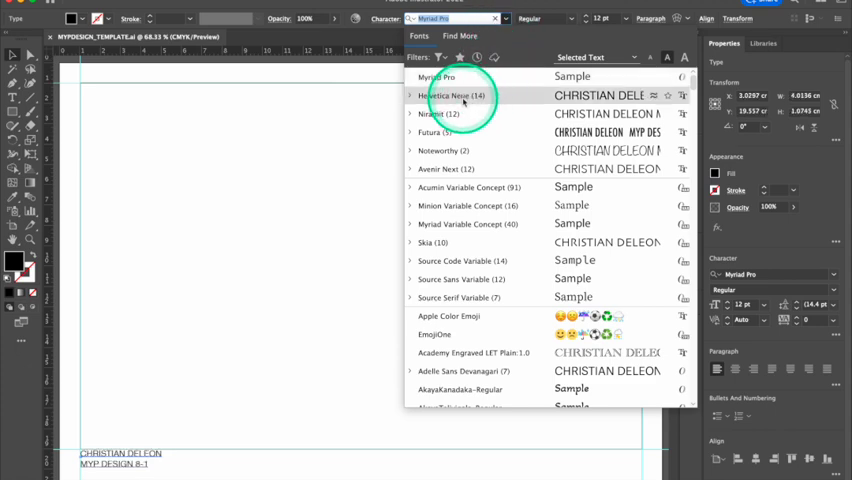
click(438, 95)
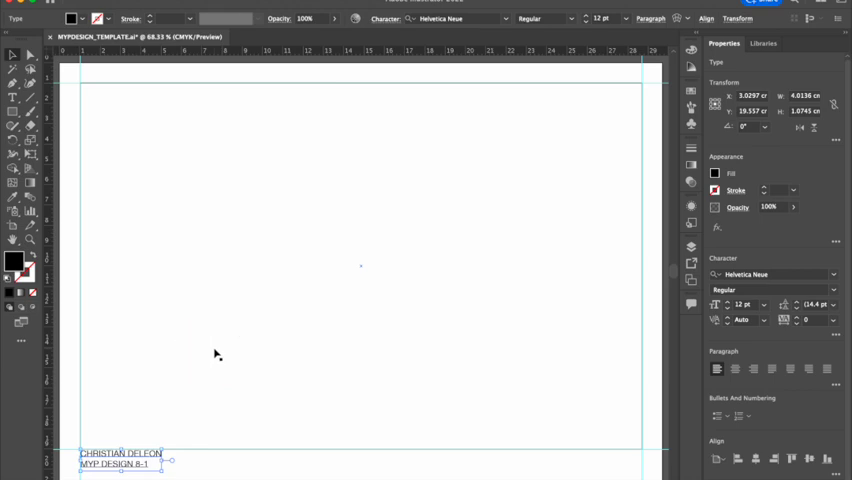
click(225, 438)
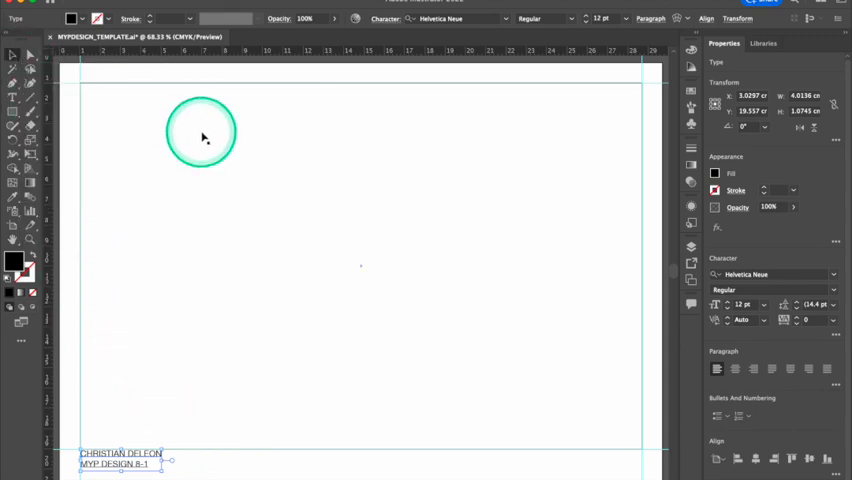
Option-drag copies of the label to the bottom centre and right, then reposition the middle copy.
drag(203, 133, 113, 455)
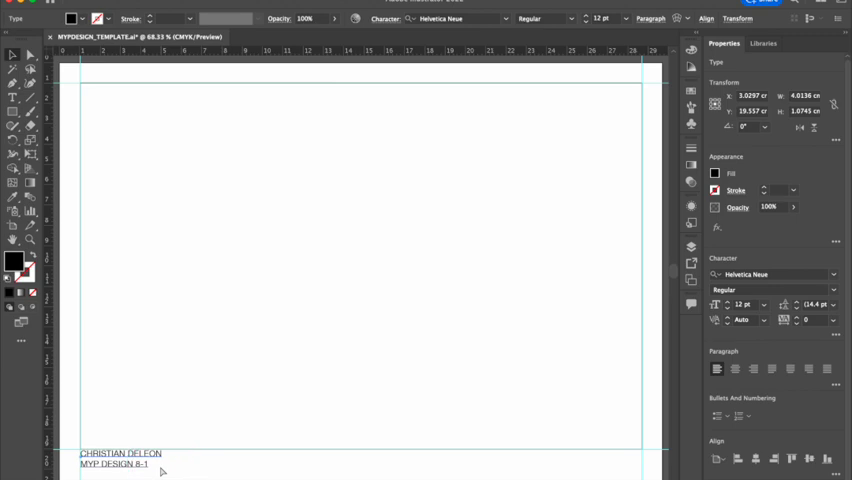
click(213, 469)
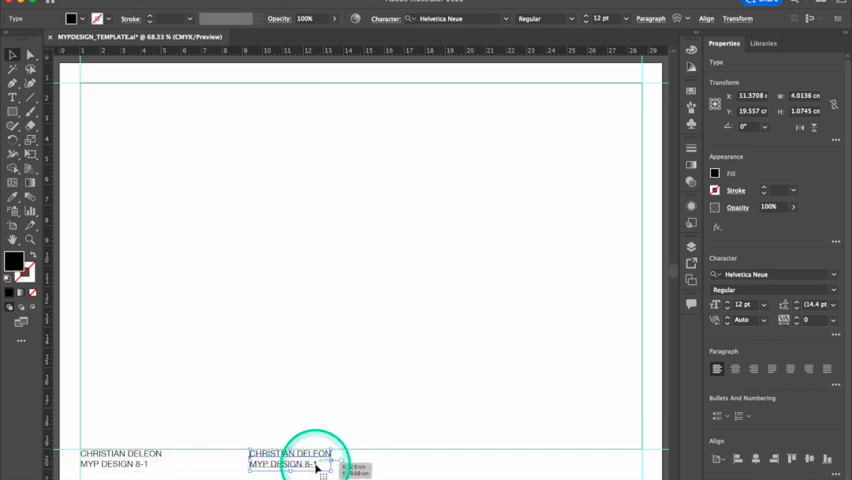
drag(290, 458, 545, 460)
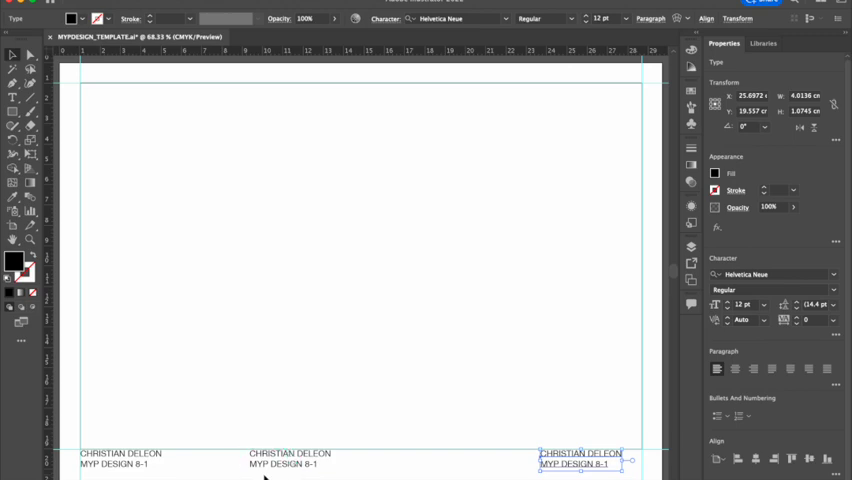
click(225, 465)
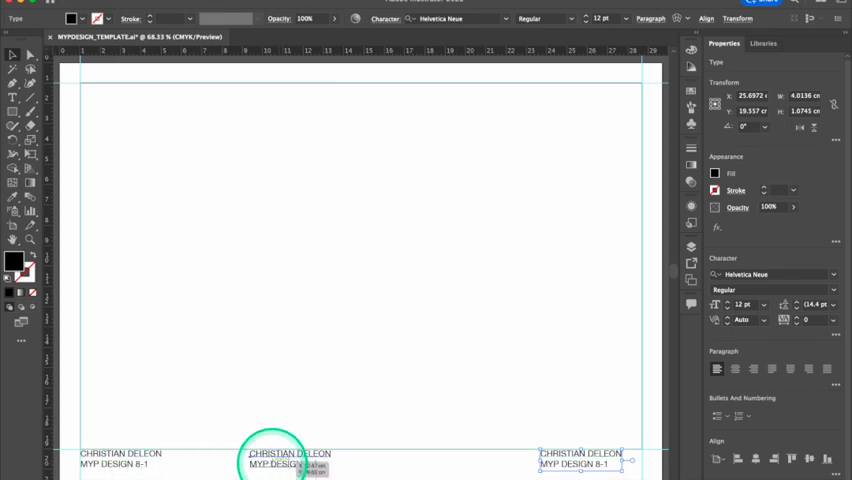
drag(283, 458, 283, 318)
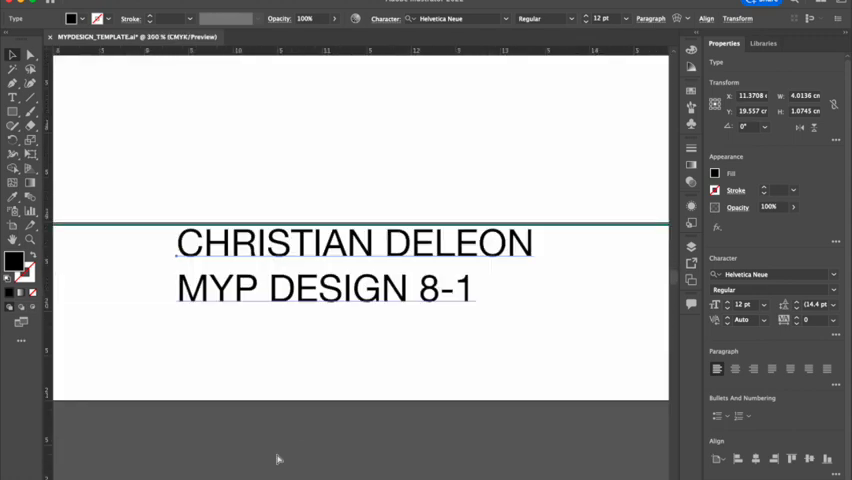
Replace the middle label's name text, typing SIZE: A4 on its second line.
triple_click(350, 243)
text(SI)
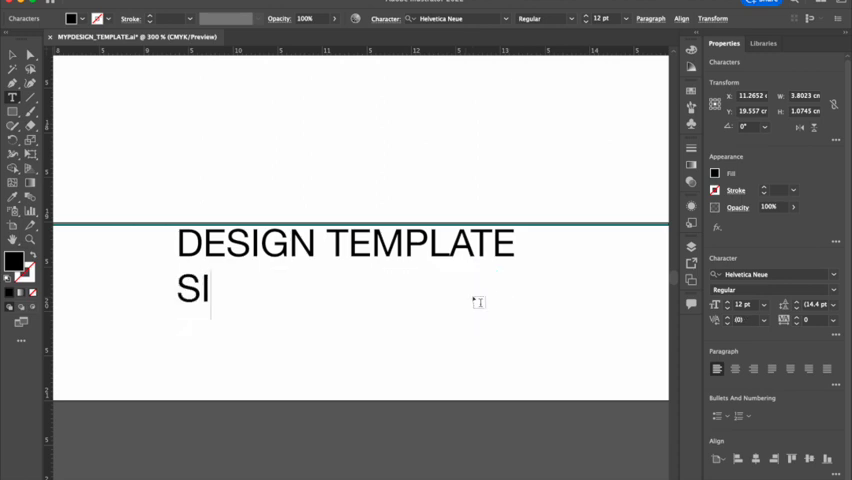
key(Backspace)
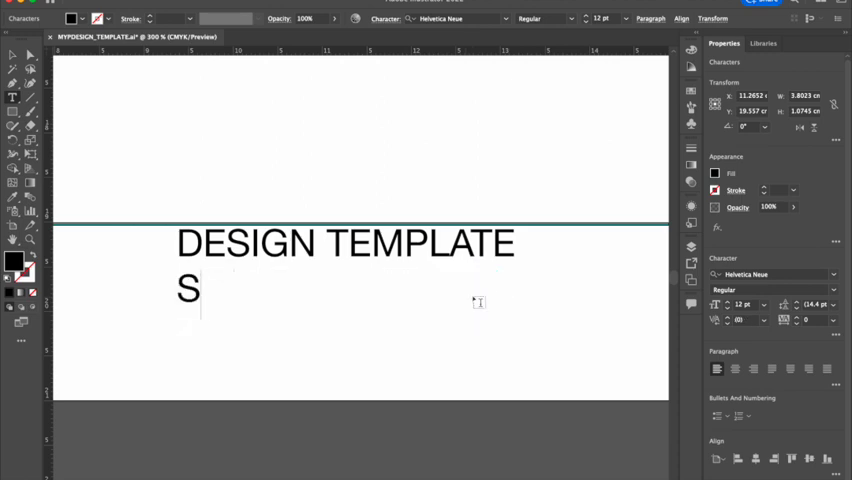
text(IZE)
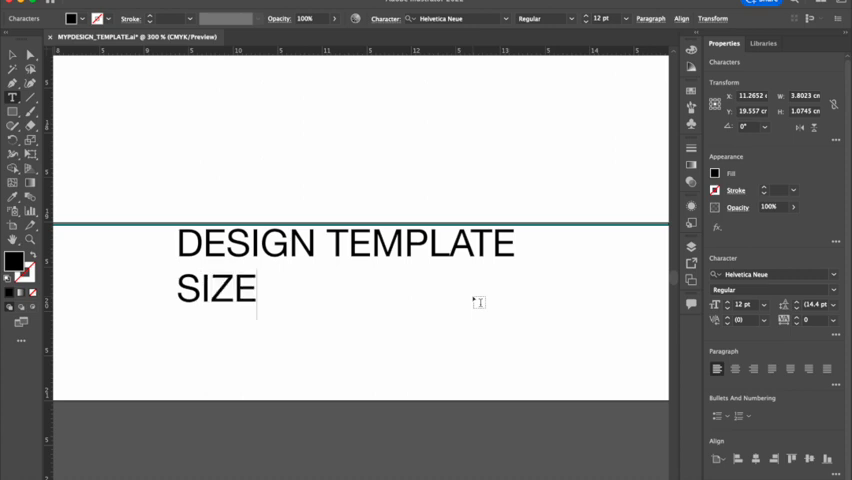
text(:)
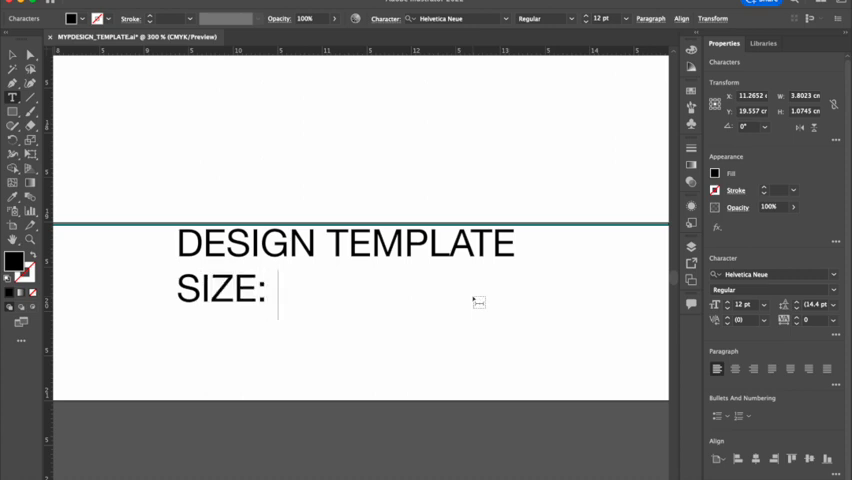
text(A4)
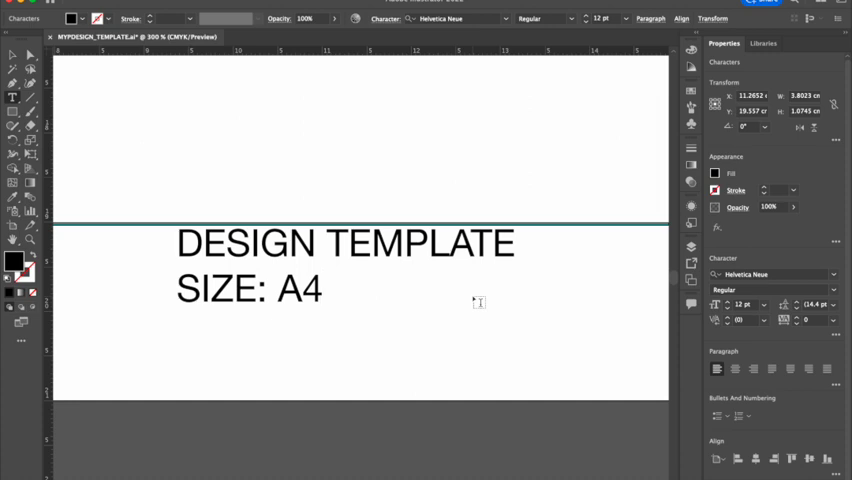
Append SCALE: CM after SIZE: A4 on the middle label.
click(401, 295)
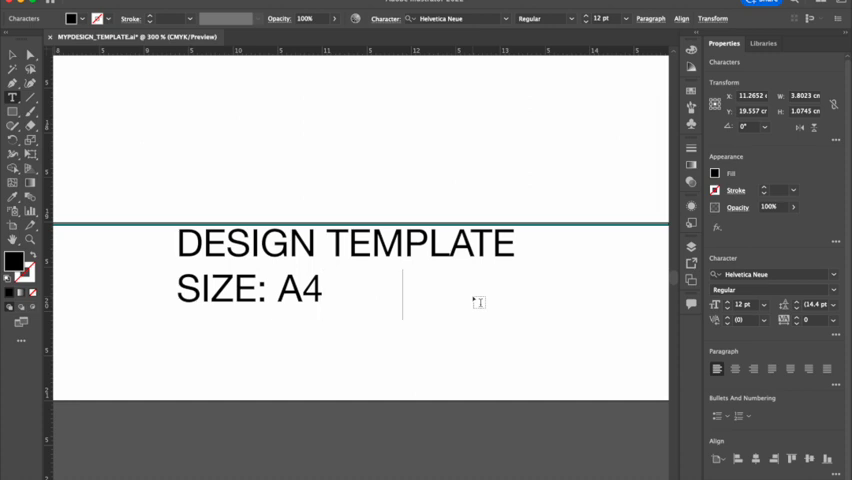
text(SCALE:)
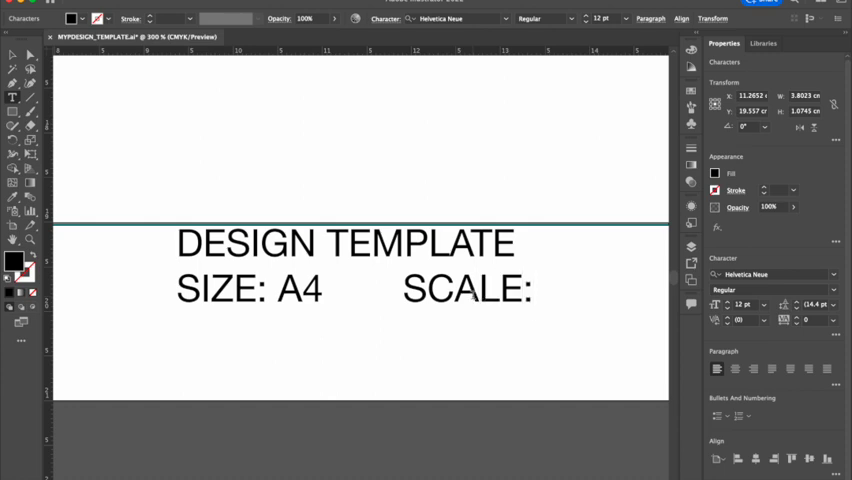
click(540, 292)
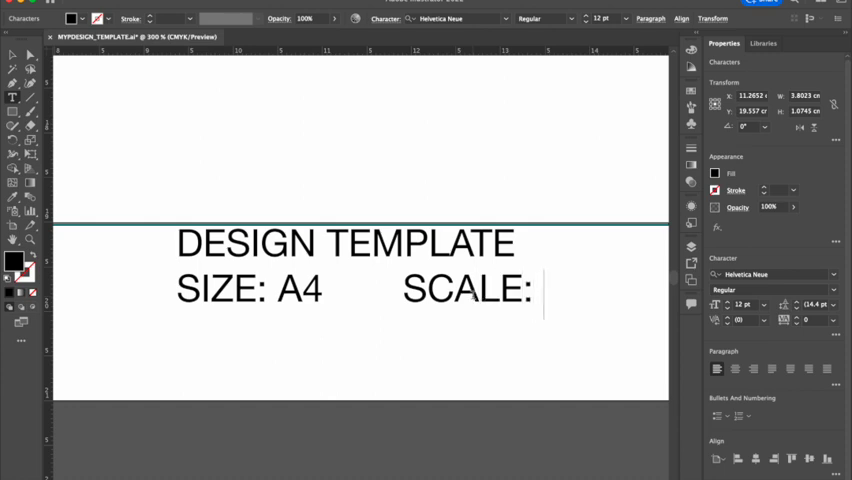
text(CM)
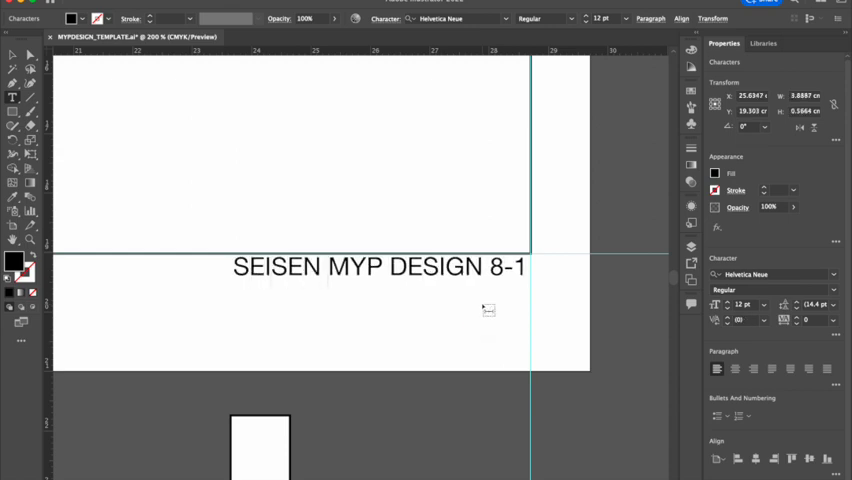
Insert INTERNATIONAL after SEISEN and type 6 SEPTEMBER 2022 on the right label's second line.
text(INTERNATIONAL SCHOOL)
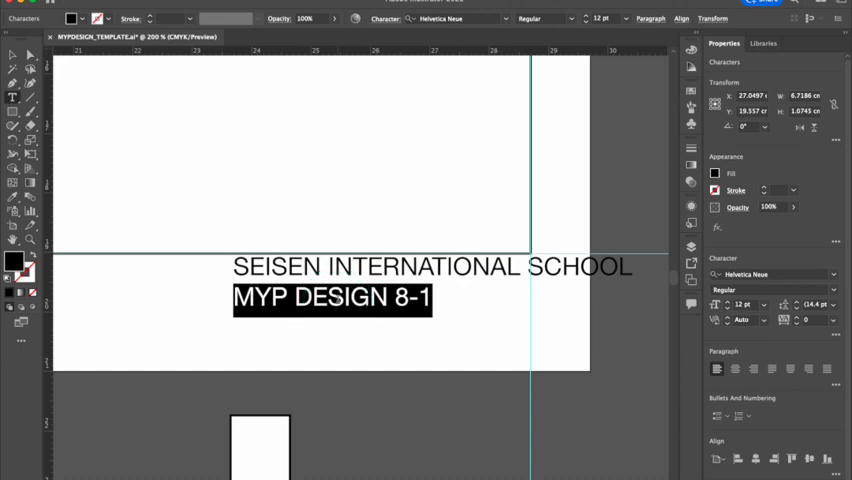
text(6 SEP)
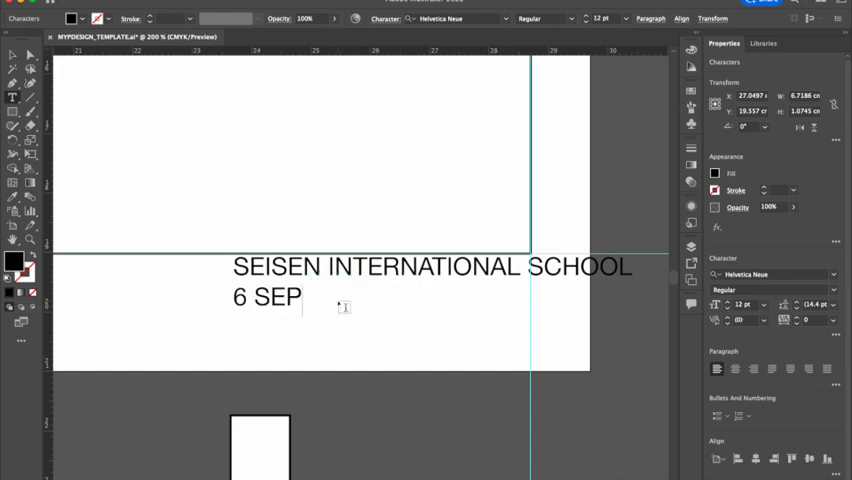
text(TEMBE)
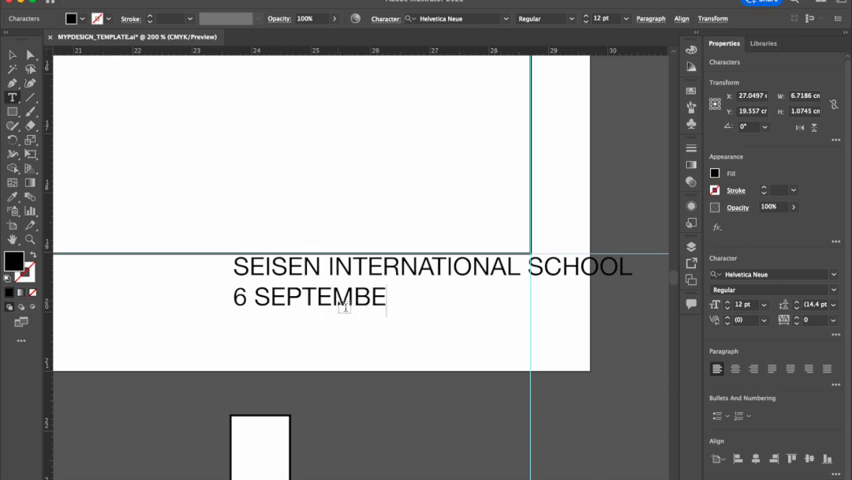
text(R 2022)
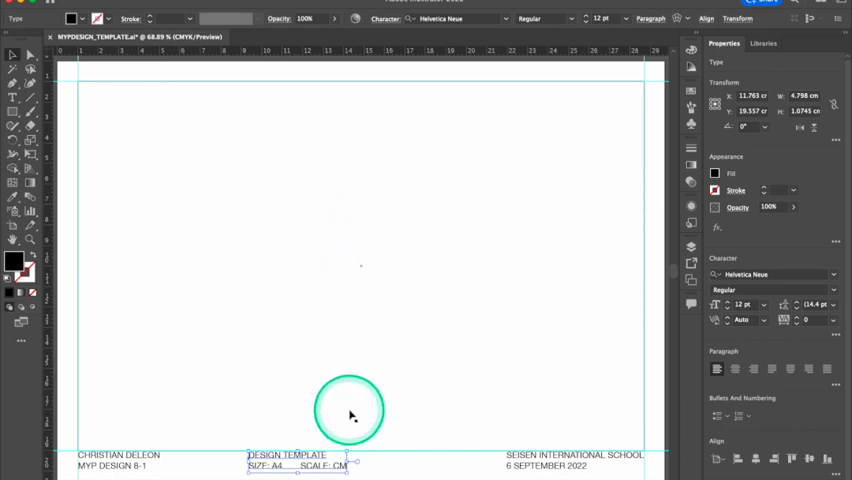
Place a vertical guide at the page centre (14.85 cm) and select the DESIGN TEMPLATE label.
drag(350, 412, 352, 383)
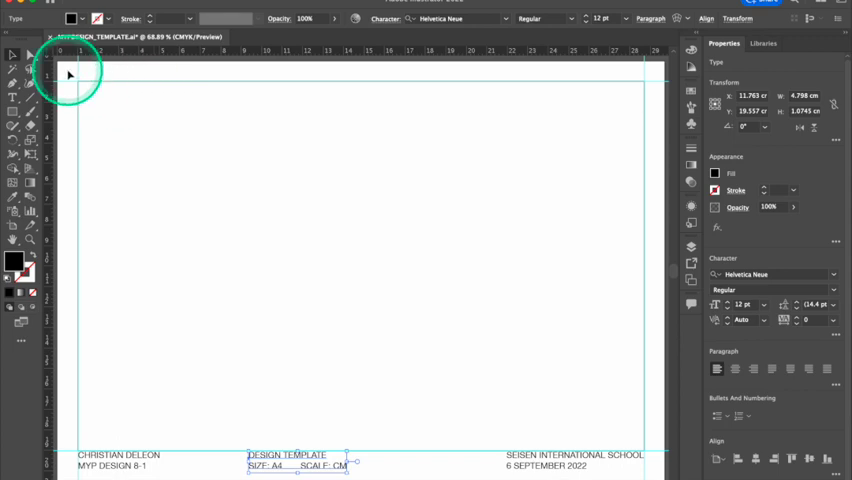
mouse_move(350, 272)
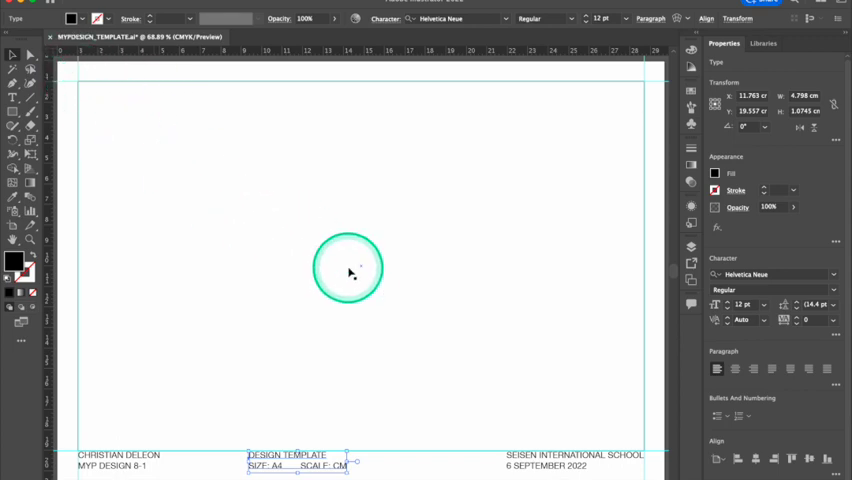
drag(348, 268, 345, 85)
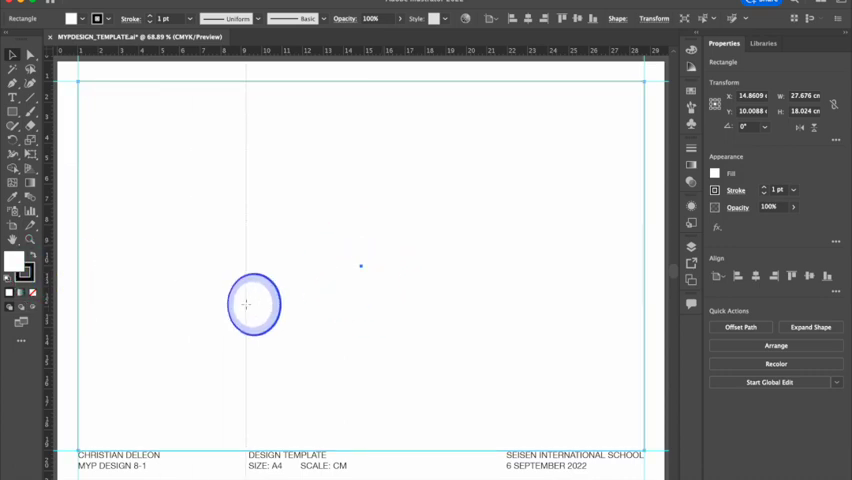
drag(253, 304, 367, 329)
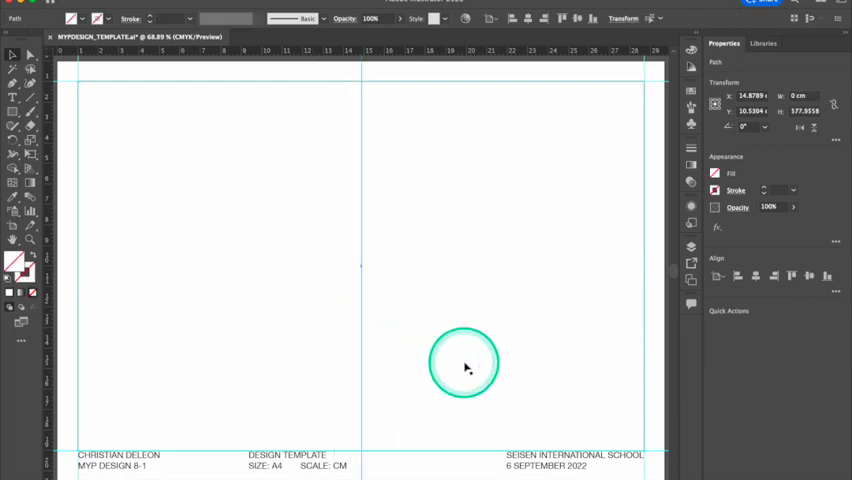
drag(463, 363, 465, 383)
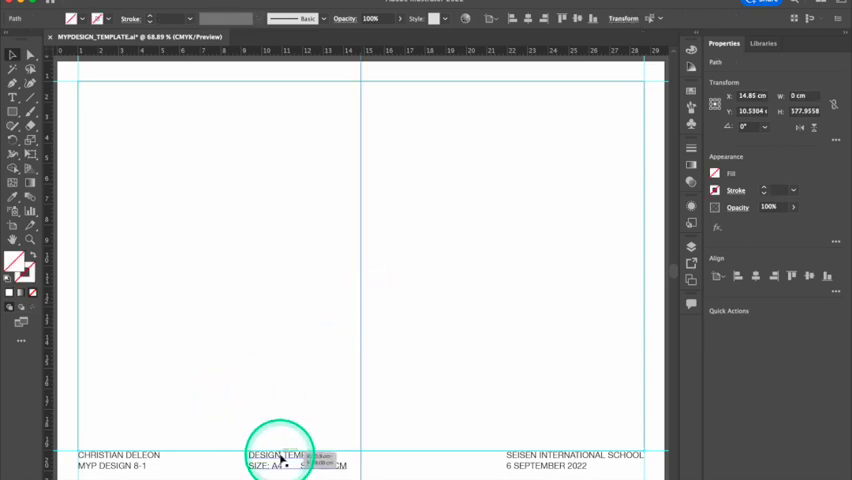
click(285, 460)
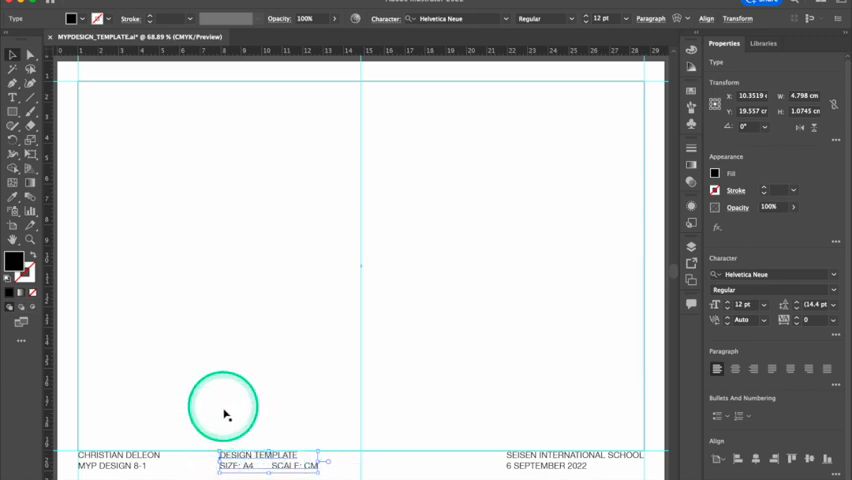
Place a second vertical guide at about 7.94 cm, on the DESIGN TEMPLATE label's left edge.
drag(223, 407, 197, 272)
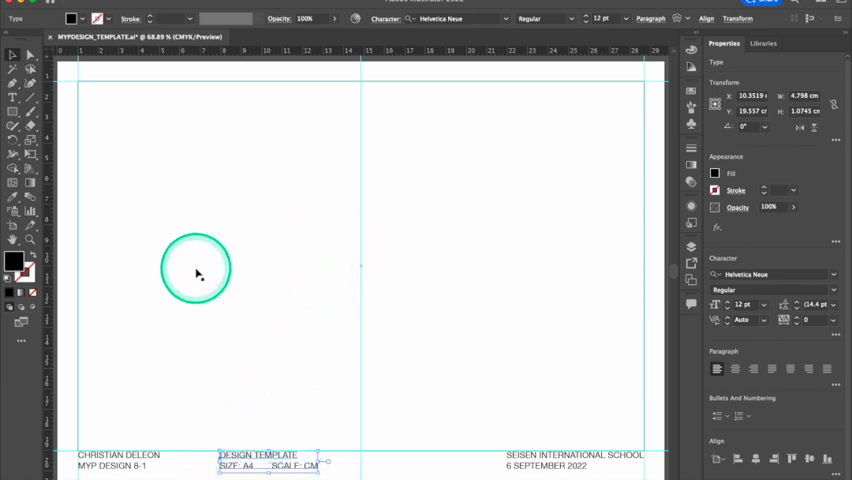
drag(195, 272, 178, 260)
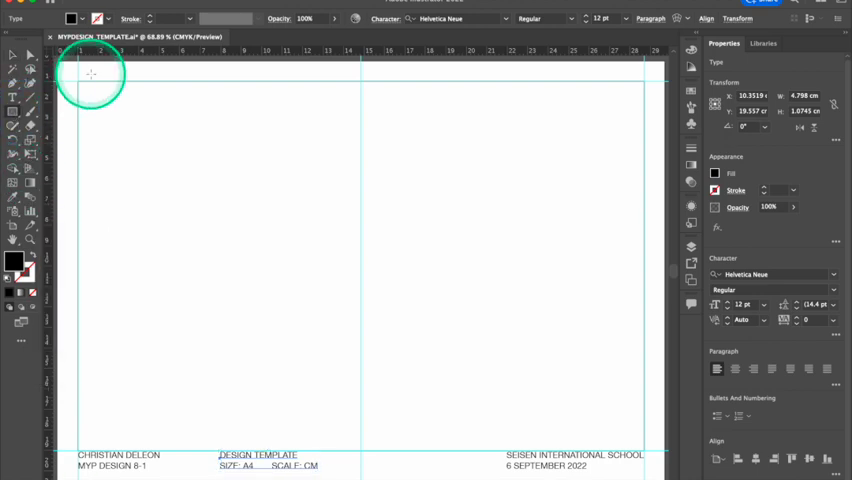
drag(90, 73, 325, 345)
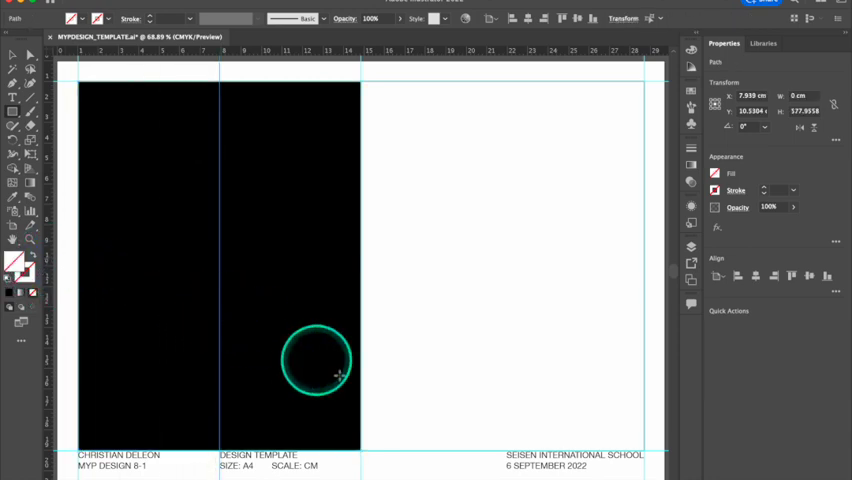
click(14, 56)
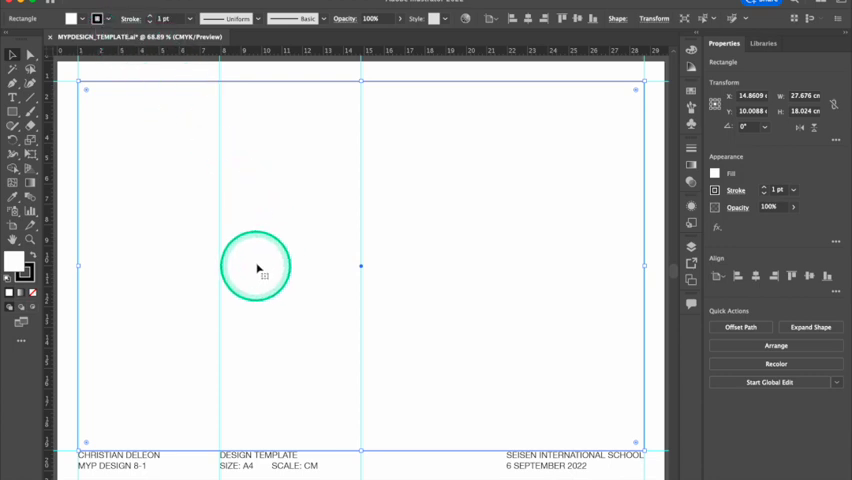
Save MYPDESIGN_TEMPLATE.ai so it includes both new vertical guides.
drag(255, 267, 313, 260)
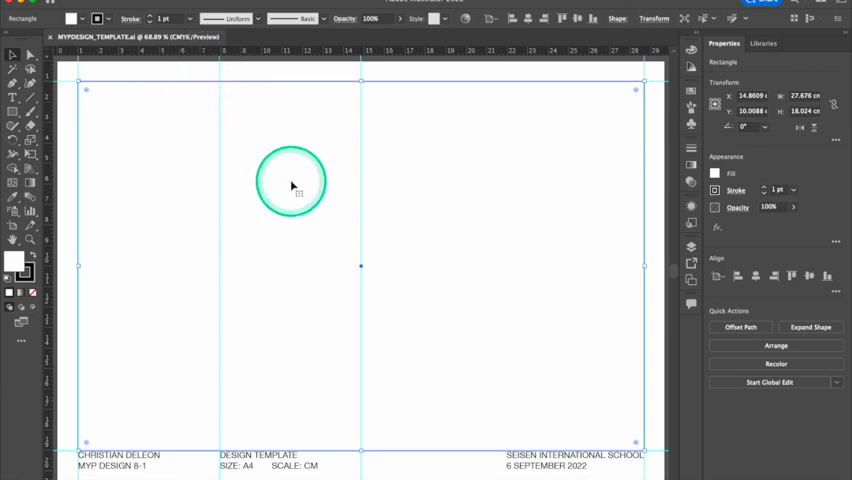
drag(290, 183, 328, 245)
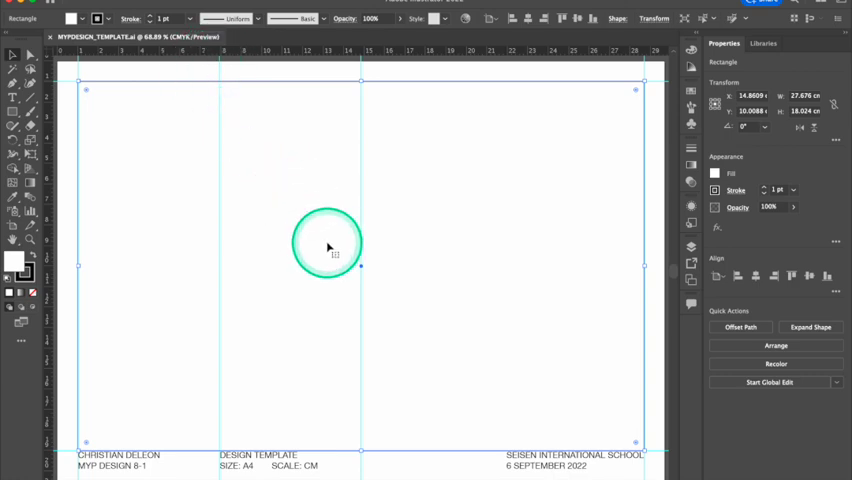
drag(328, 245, 300, 460)
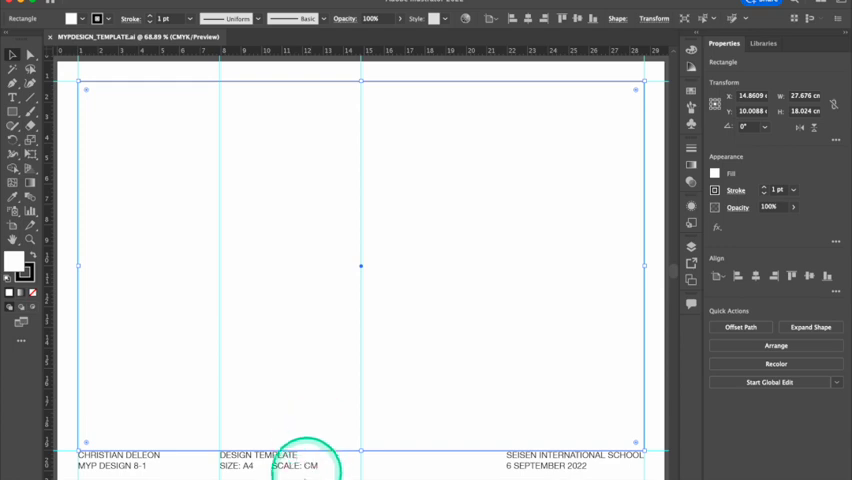